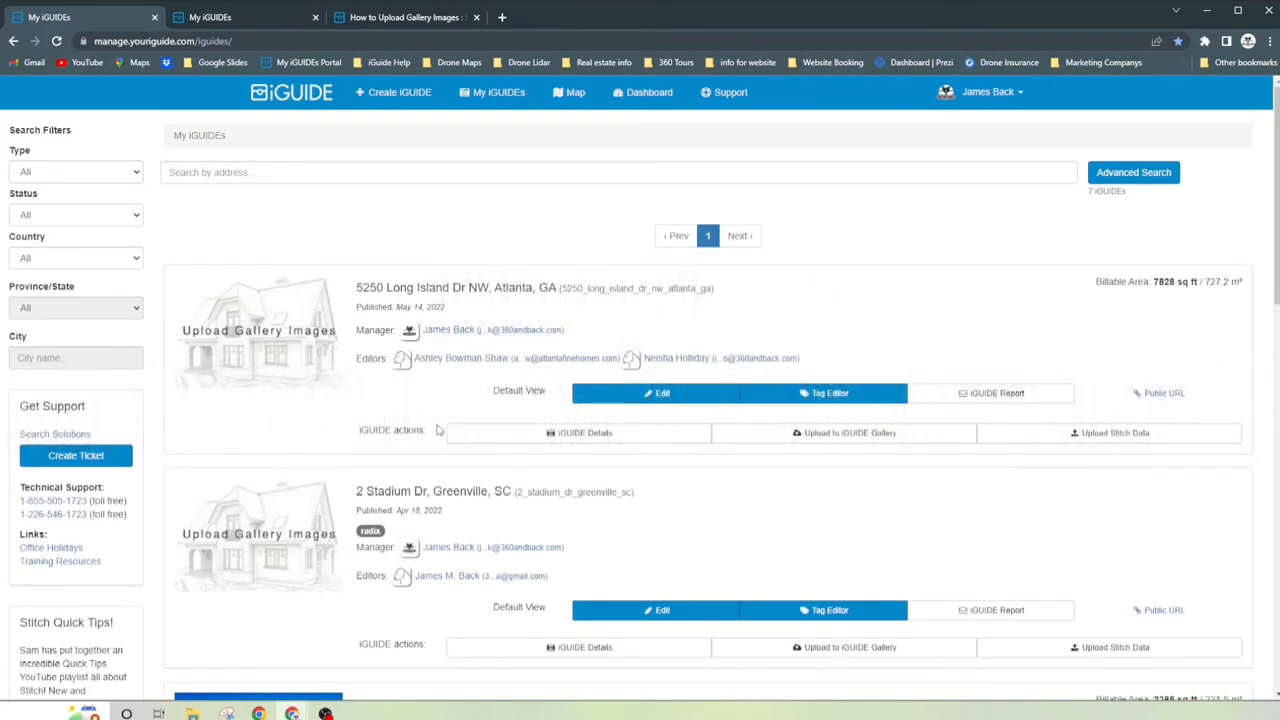
mouse_move(222, 556)
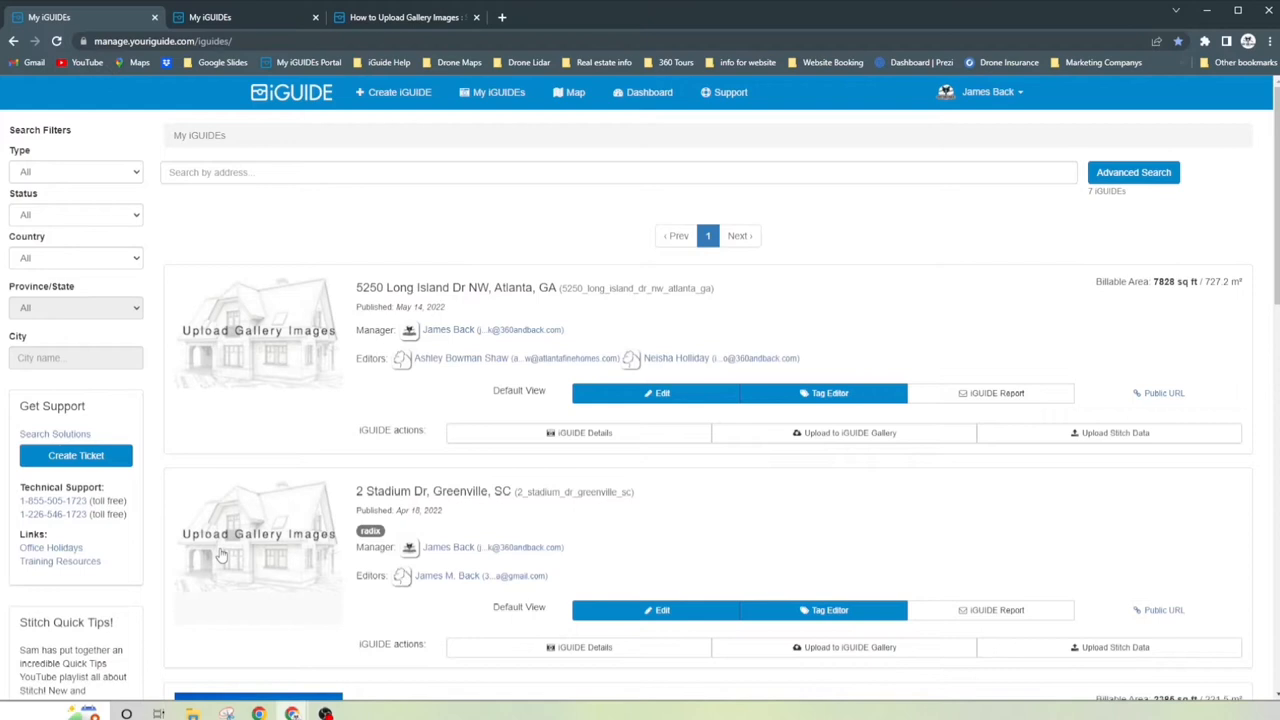
mouse_move(284, 529)
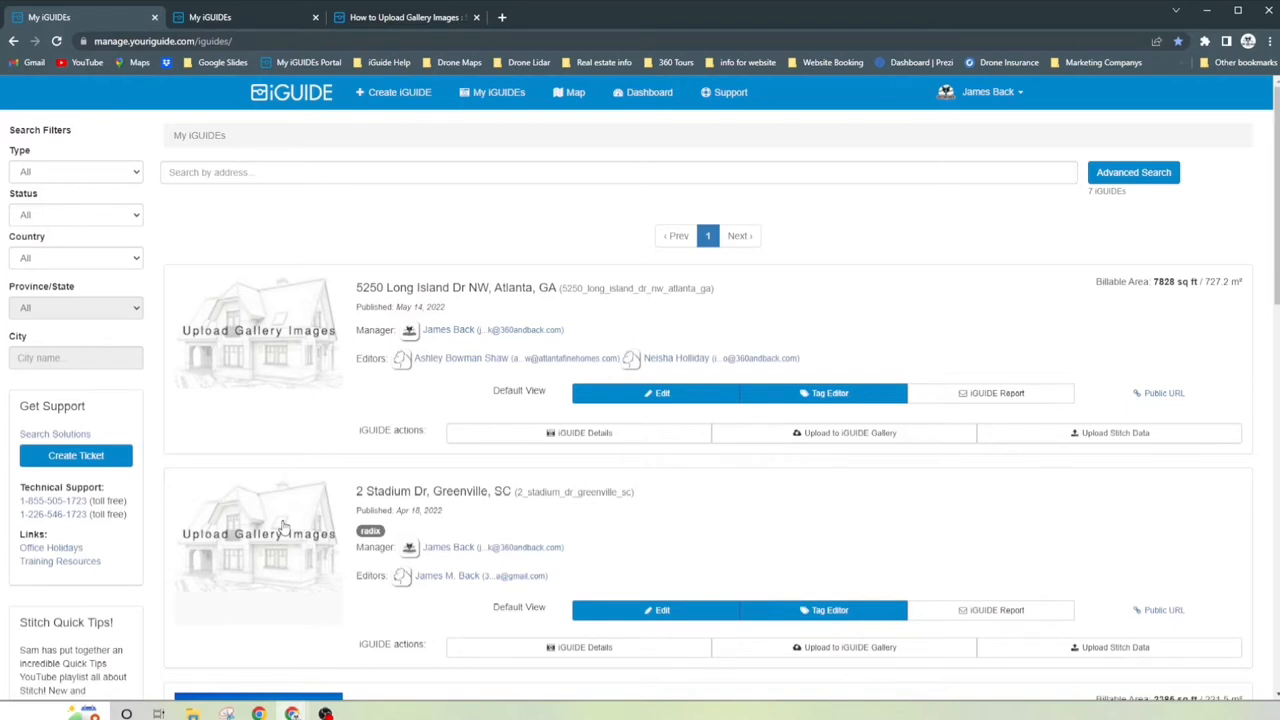
mouse_move(491, 275)
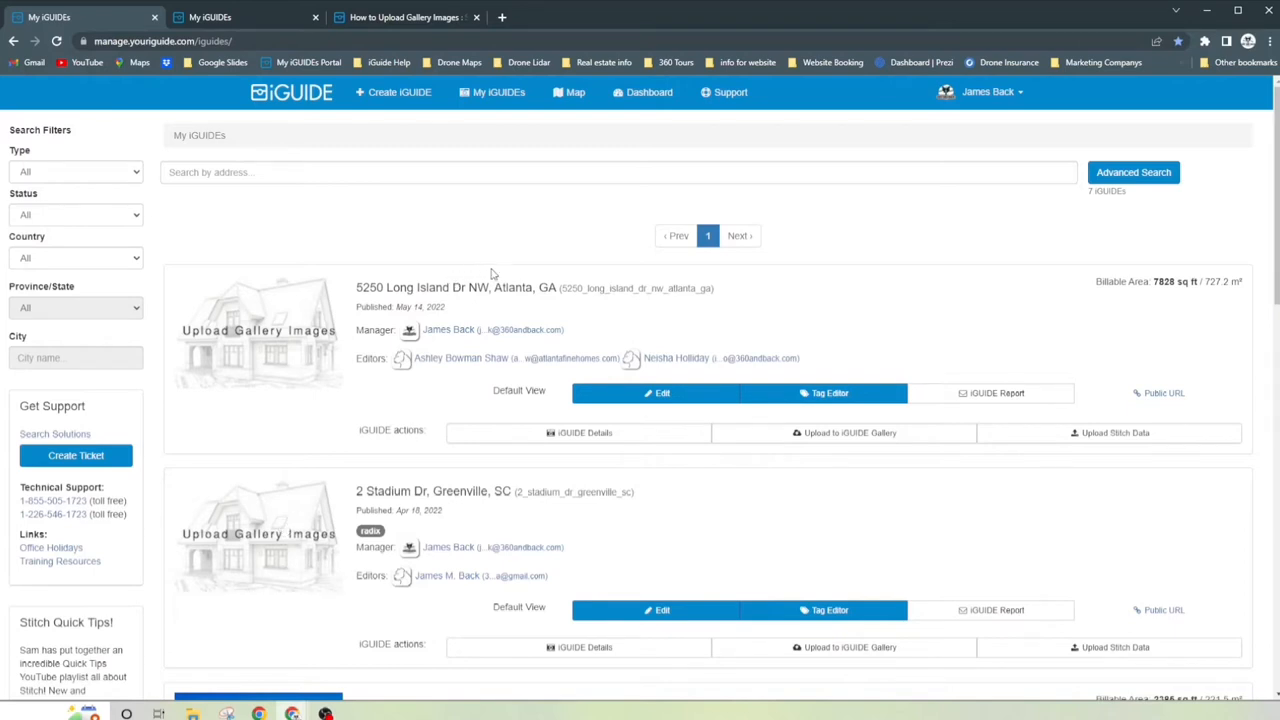
left_click(400, 17)
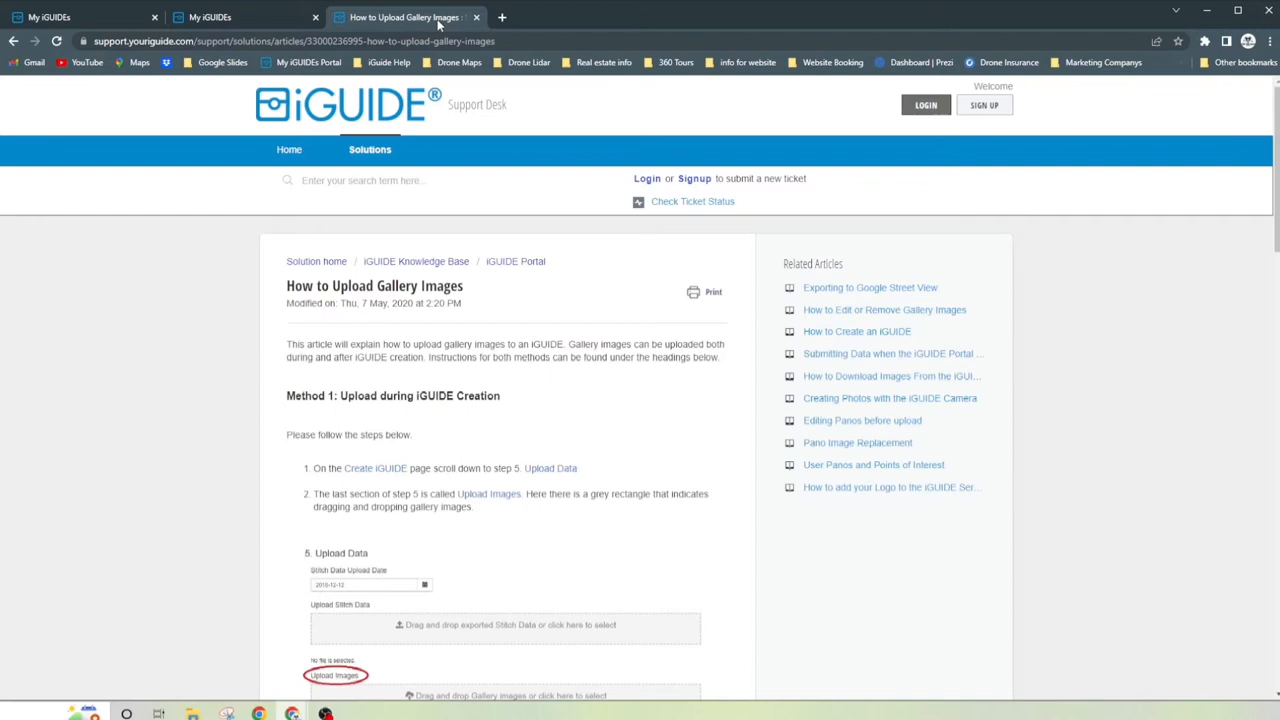
mouse_move(289, 188)
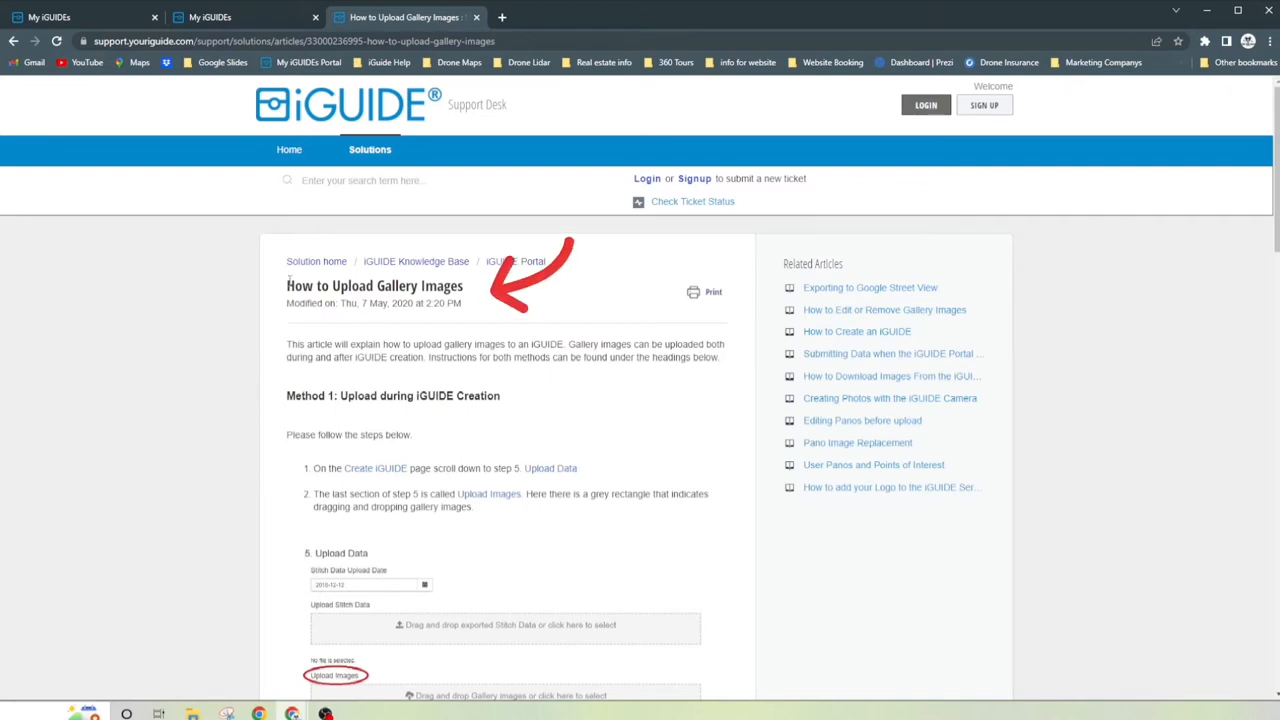
scroll("down", 3)
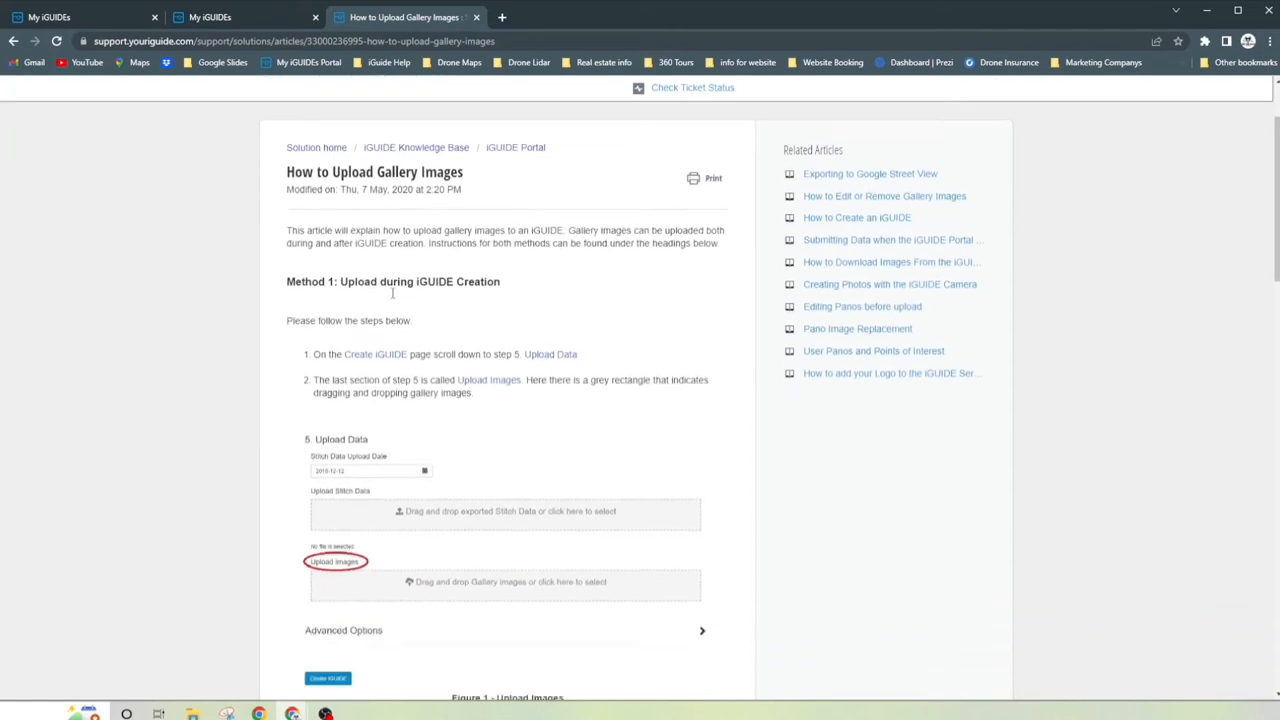
scroll("down", 3)
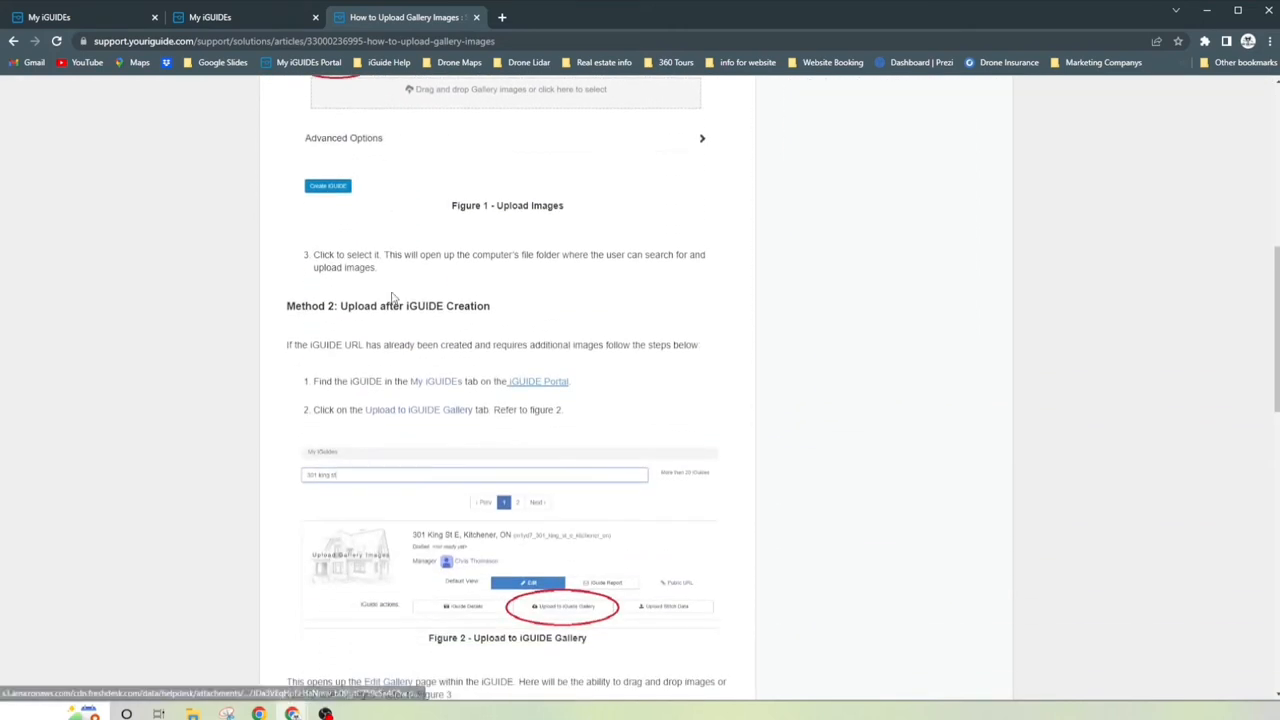
scroll("down", 3)
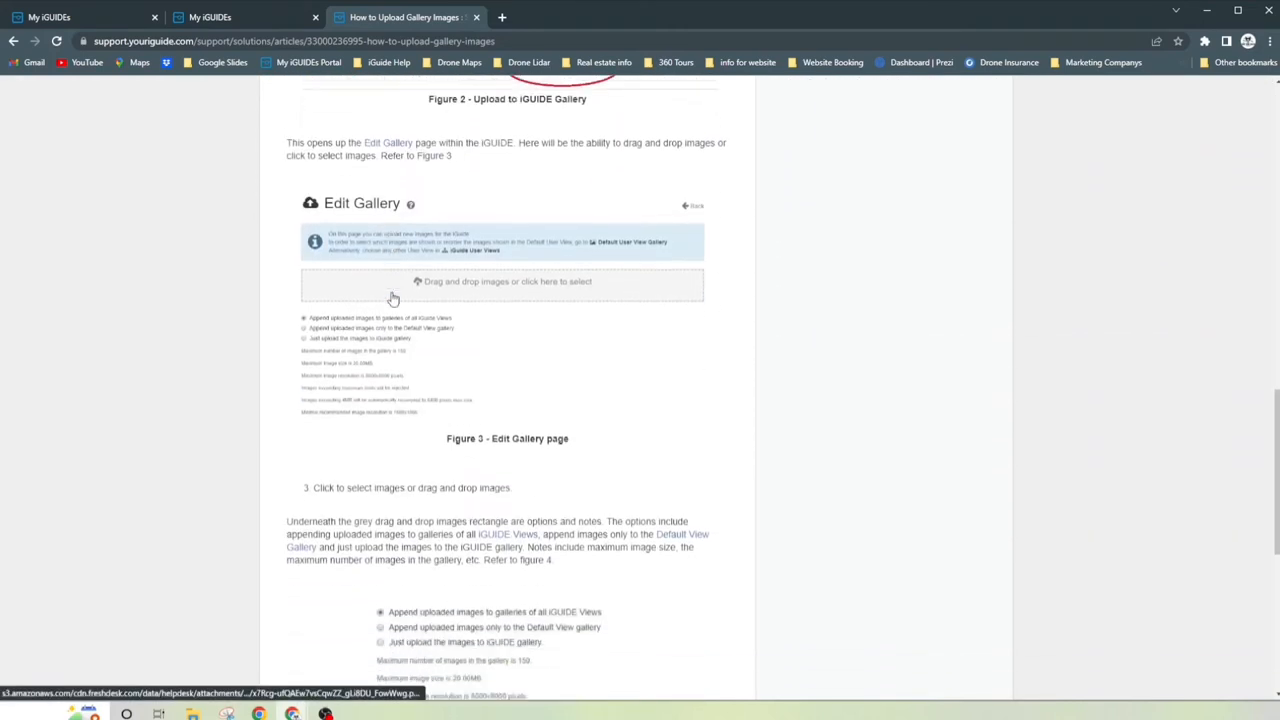
scroll("down", 3)
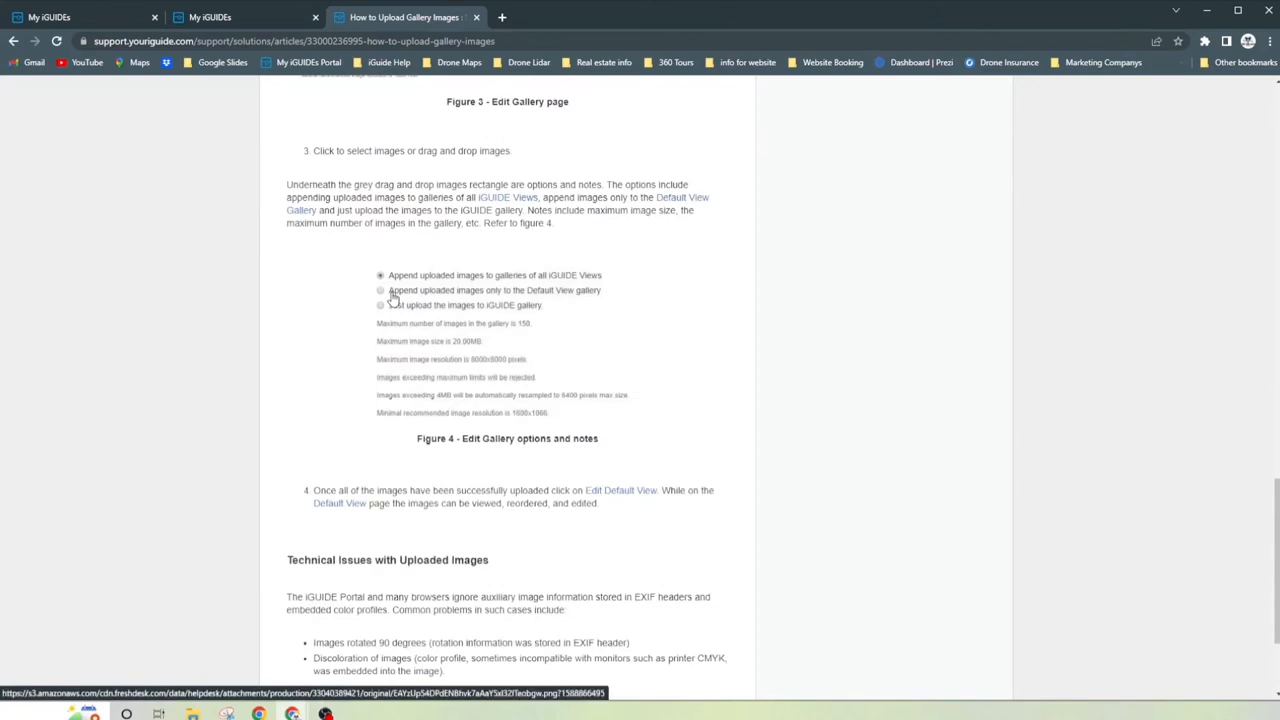
scroll("up", 3)
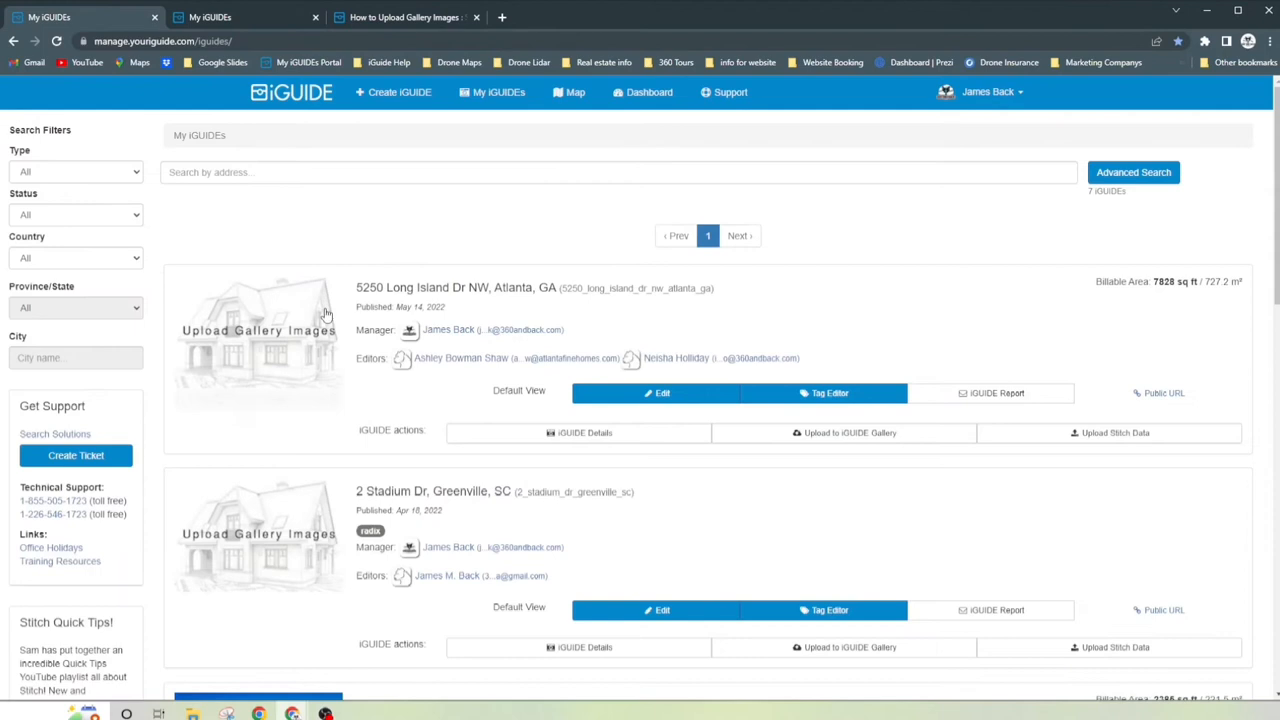
mouse_move(235, 561)
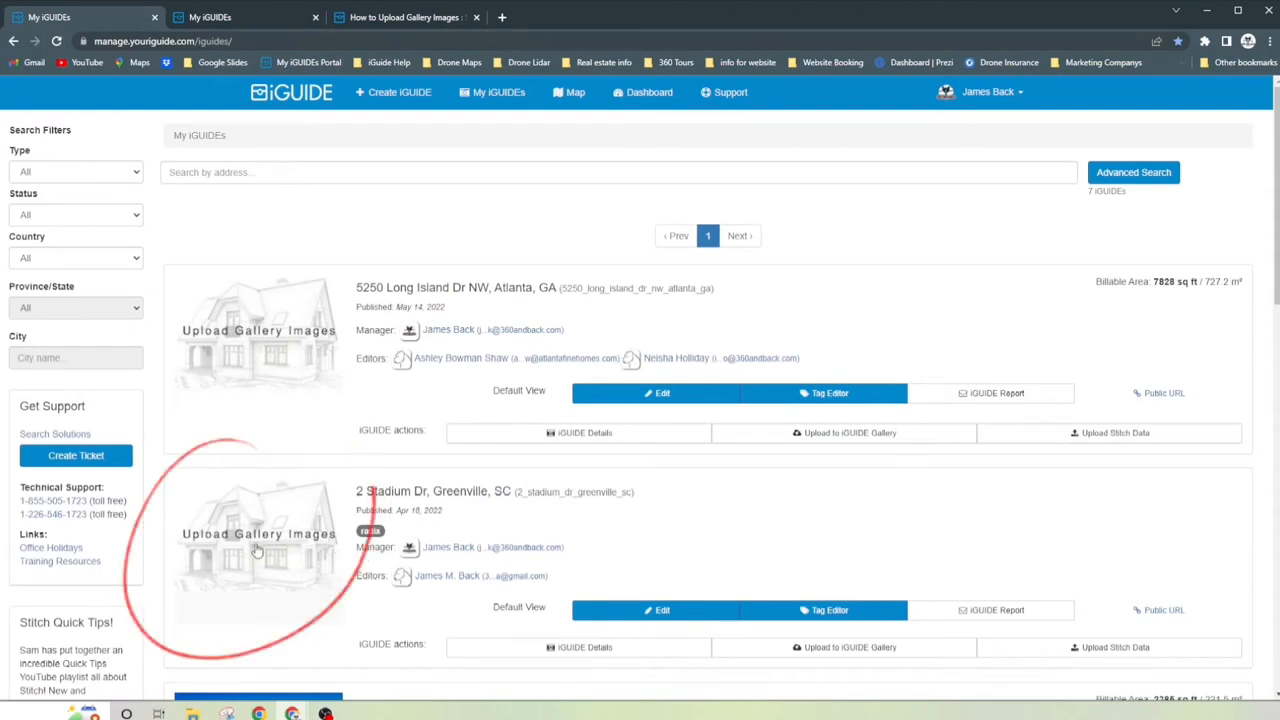
left_click(258, 533)
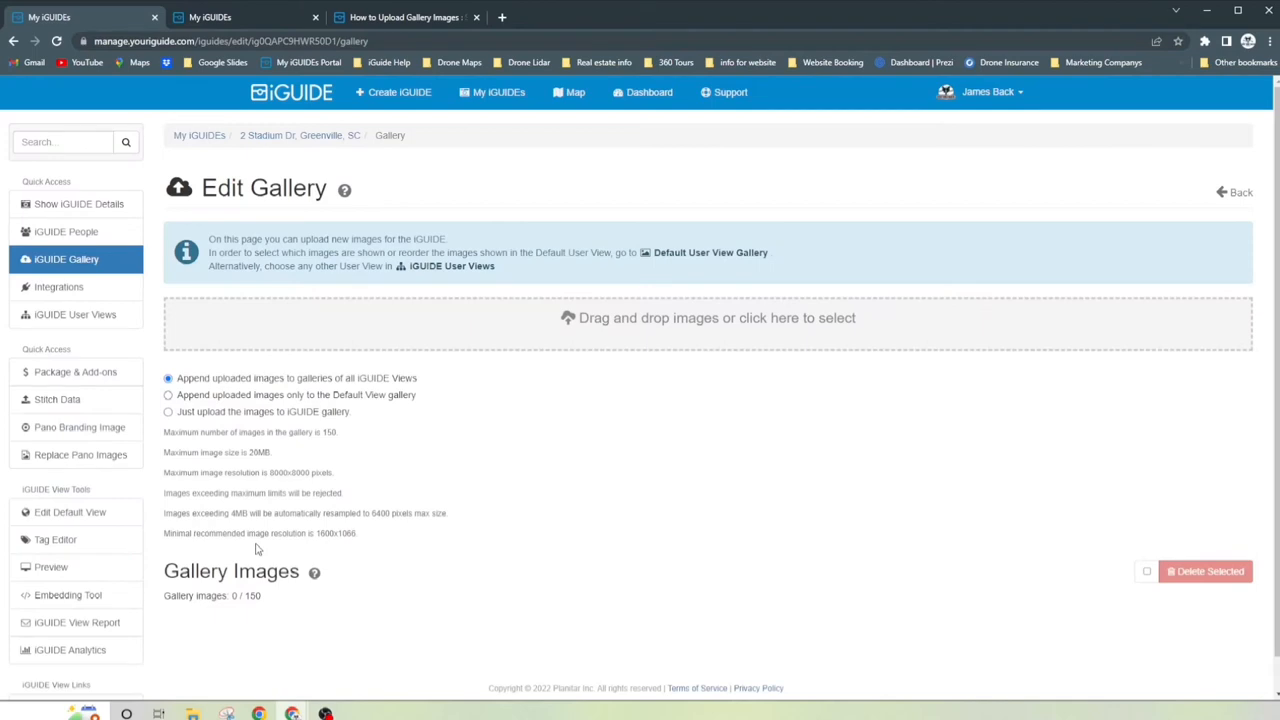
mouse_move(200, 437)
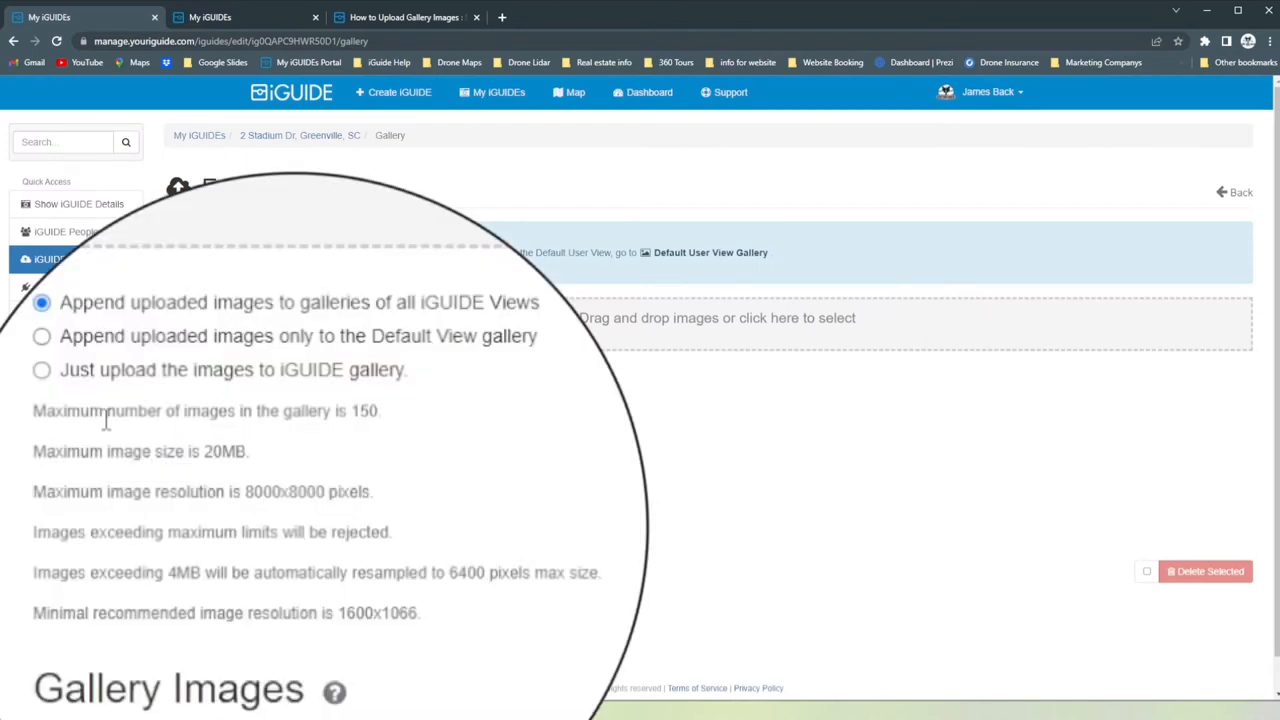
mouse_move(370, 420)
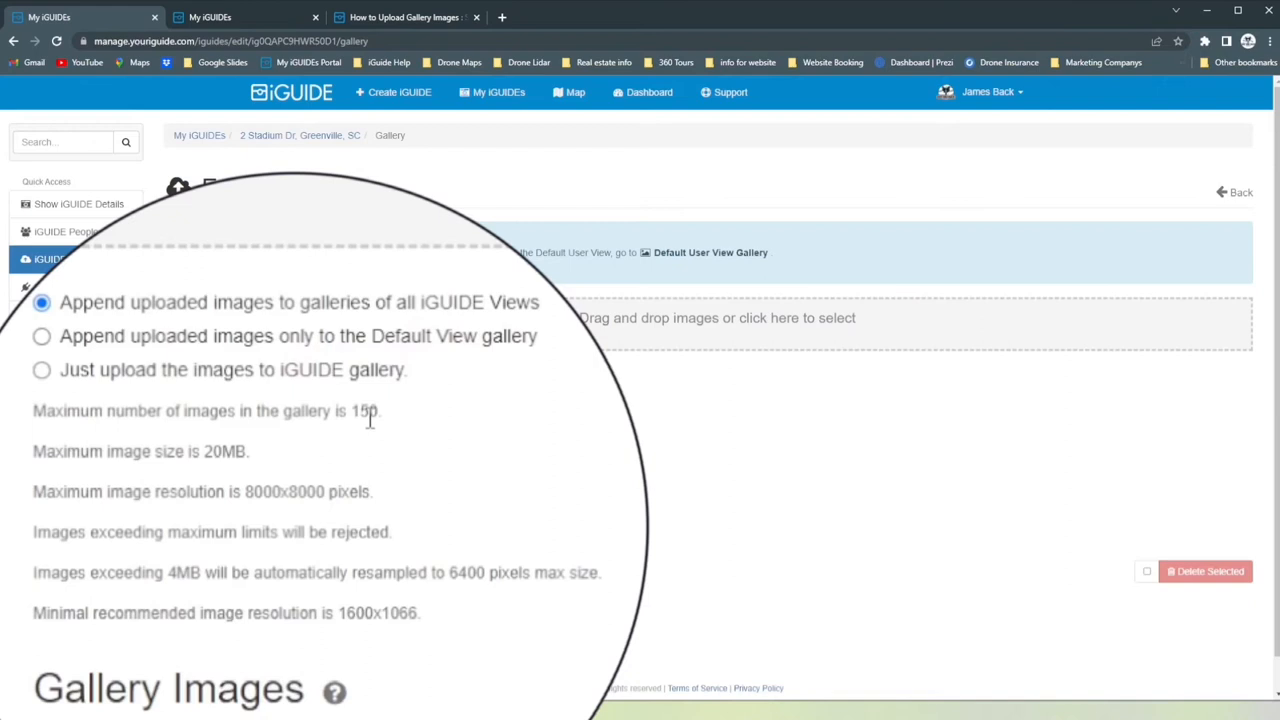
mouse_move(230, 450)
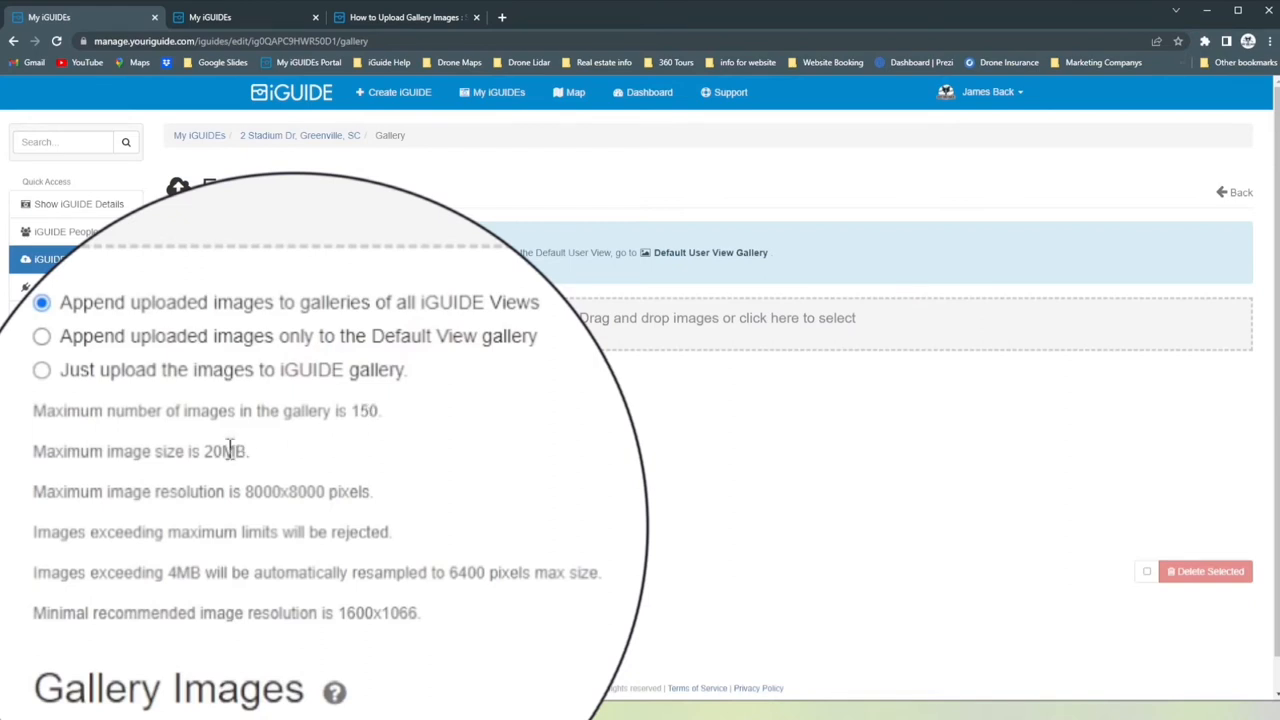
mouse_move(250, 488)
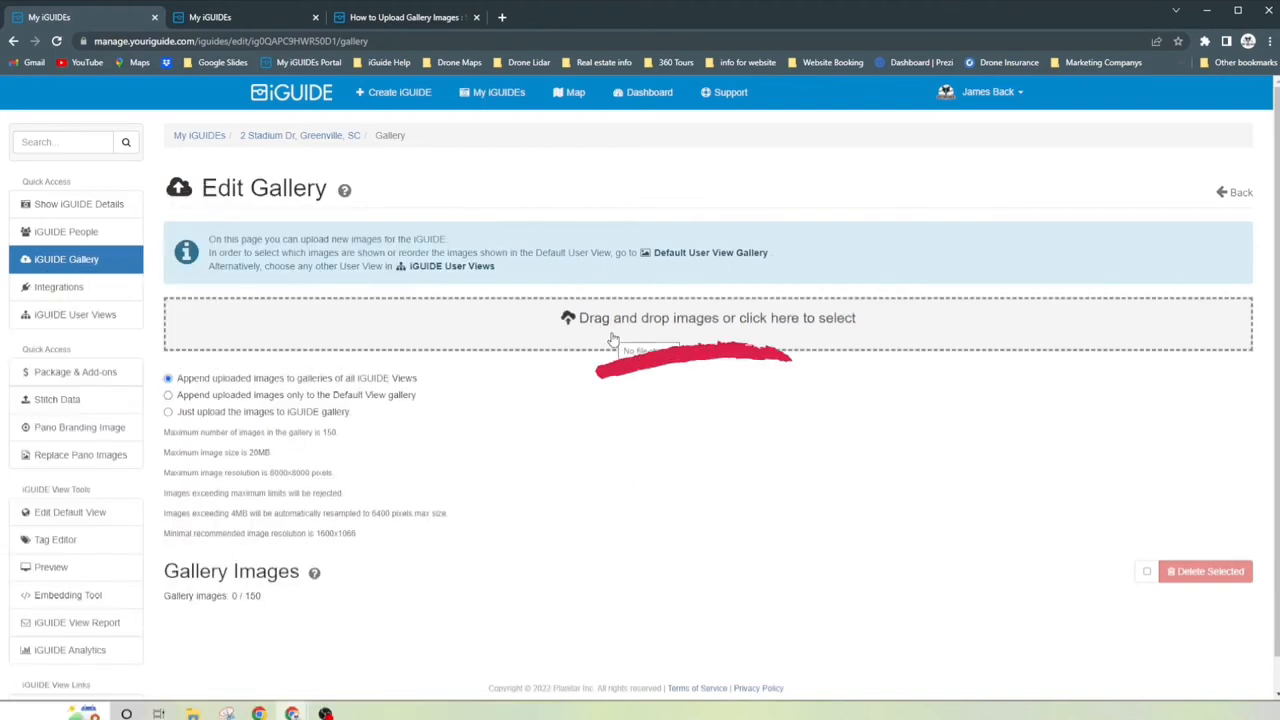
mouse_move(650, 332)
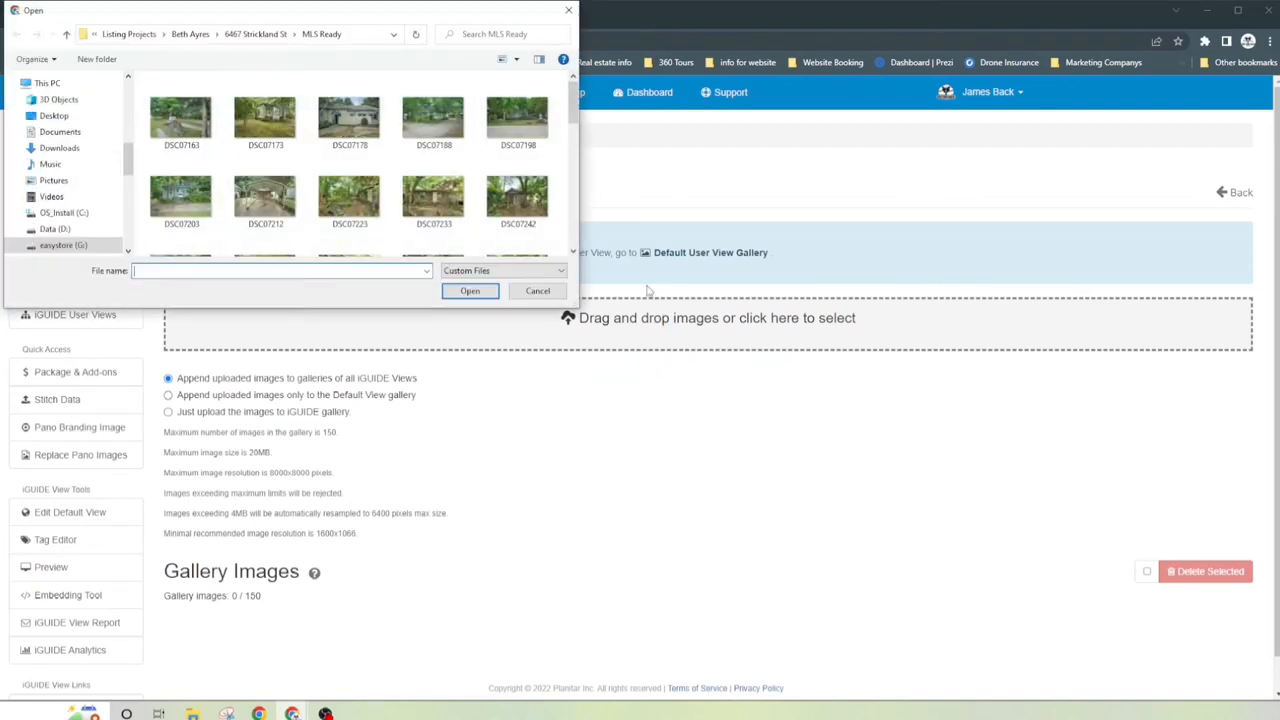
- Select photos DSC07163 through DSC07198 from the MLS Ready folder and upload them
left_click(433, 197)
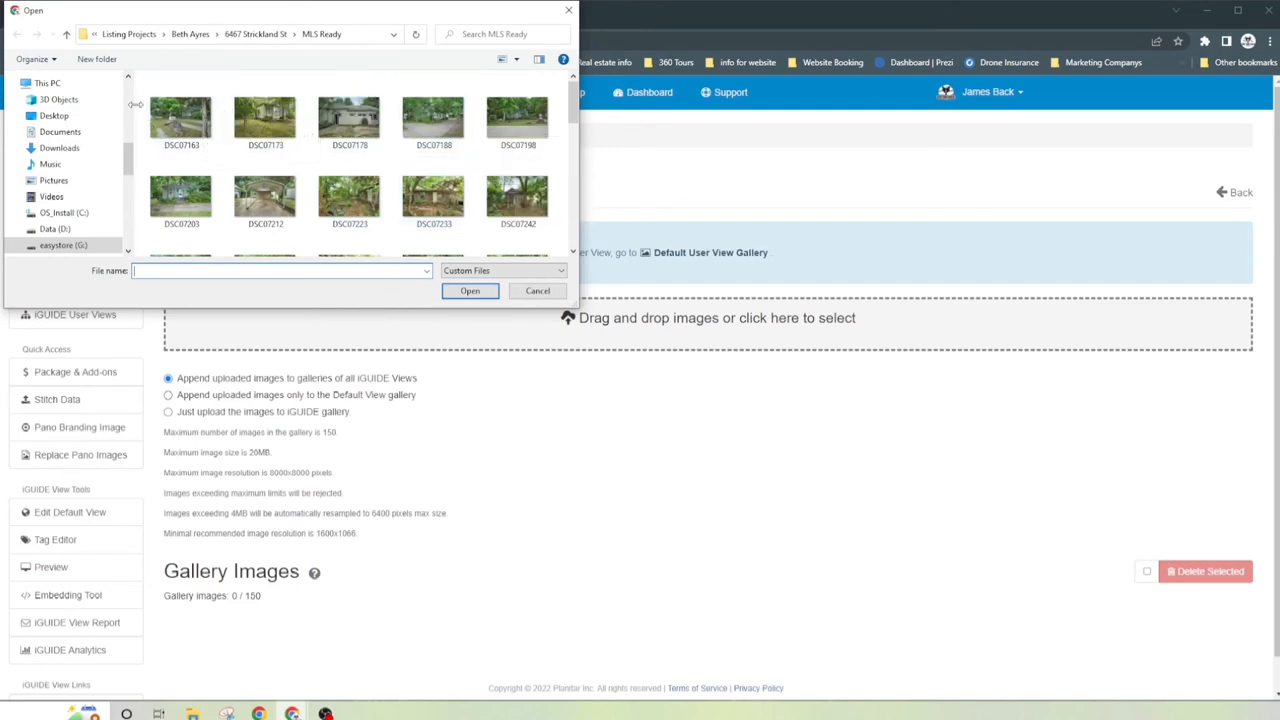
left_click(181, 112)
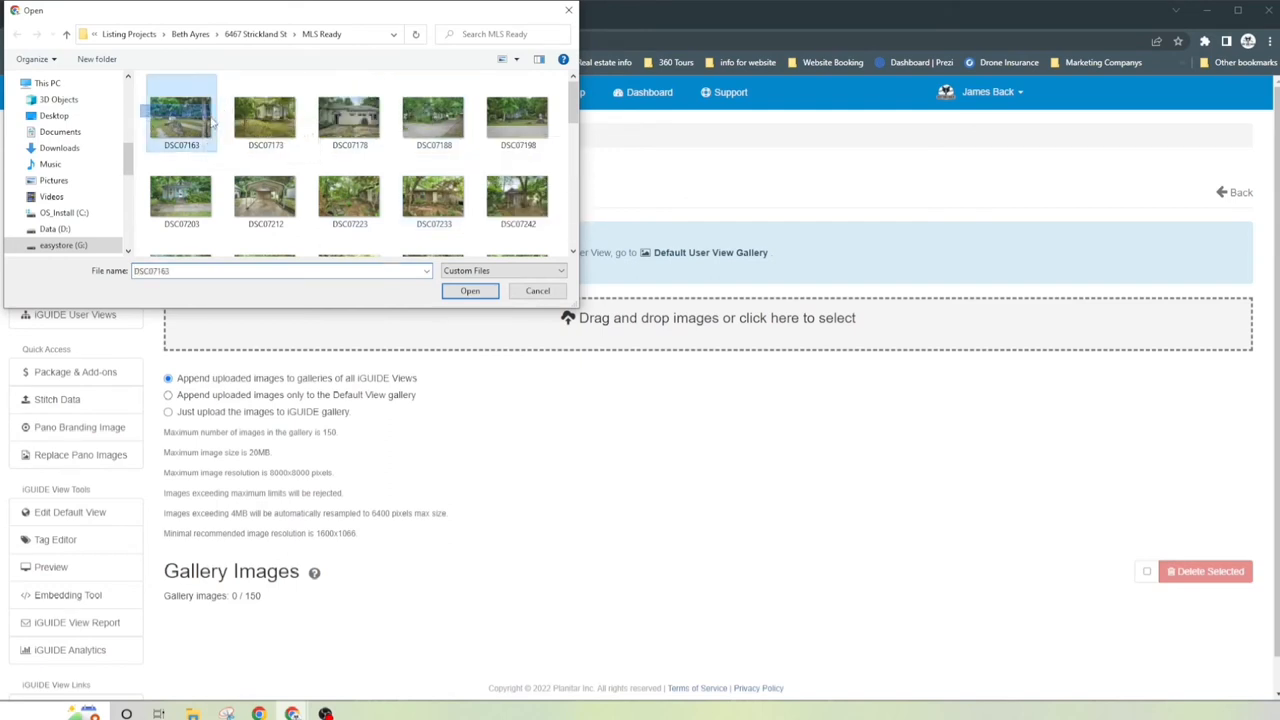
left_click(518, 113)
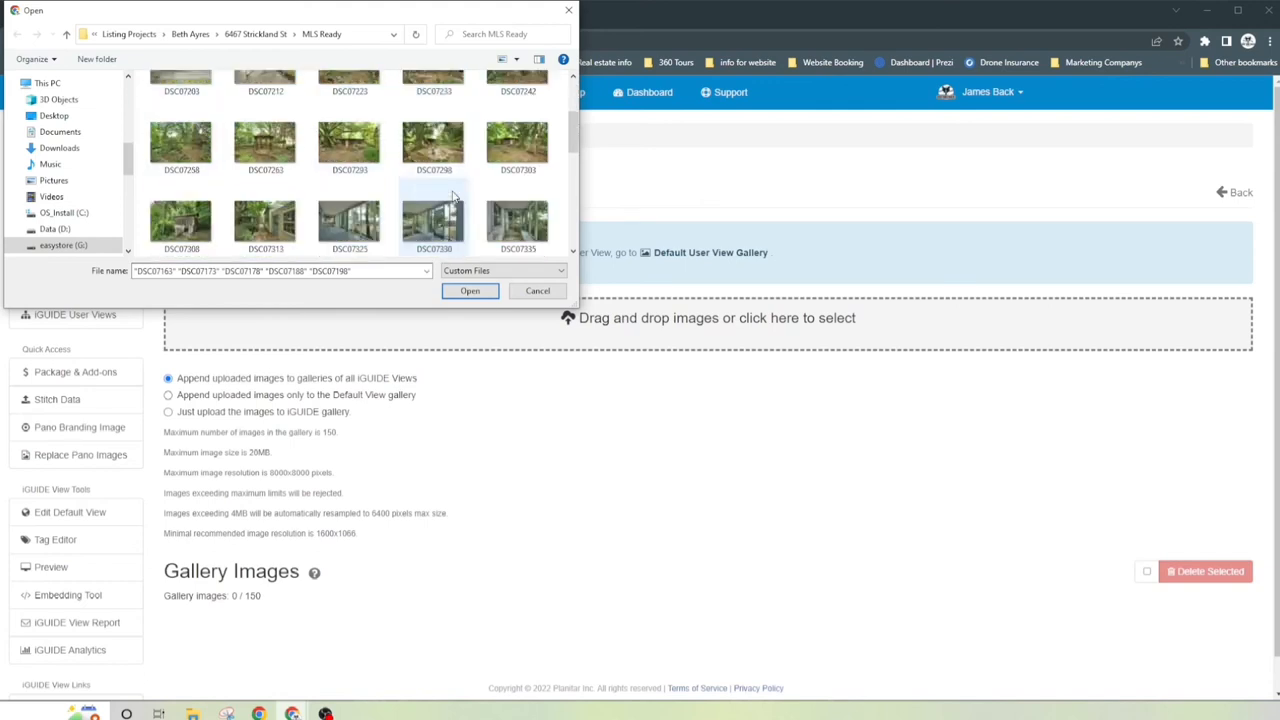
scroll("up", 3)
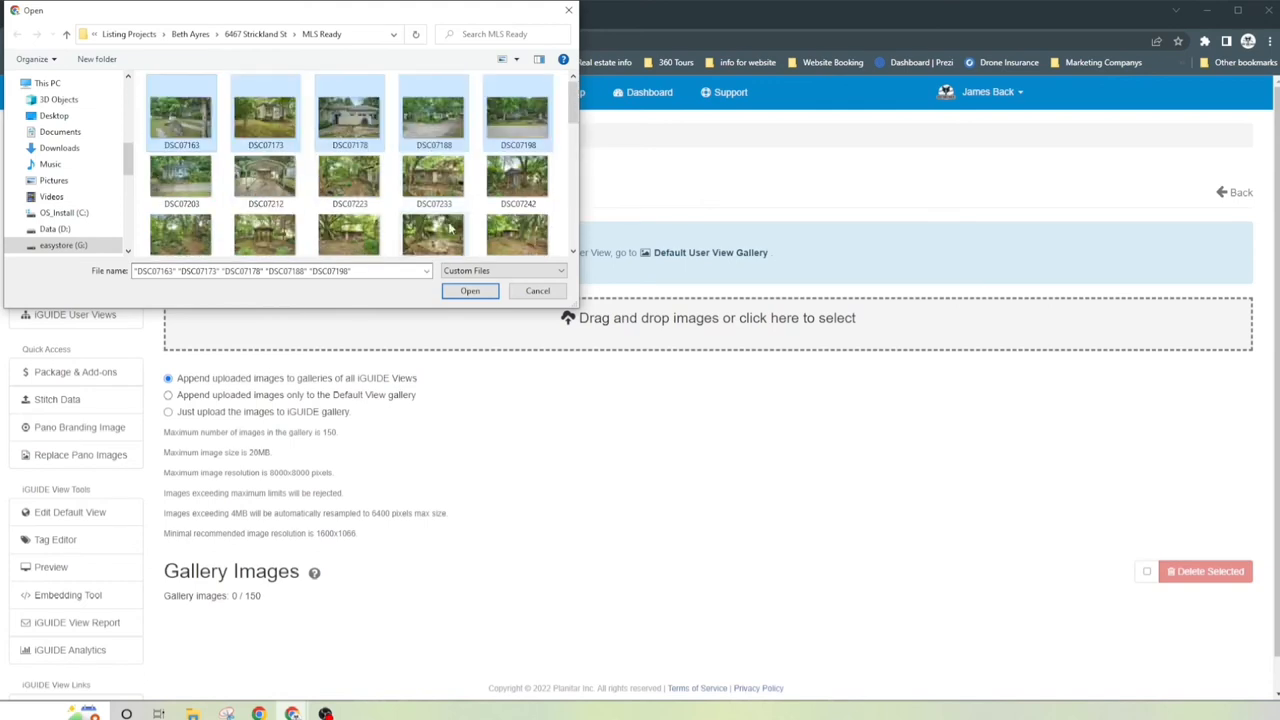
left_click(469, 290)
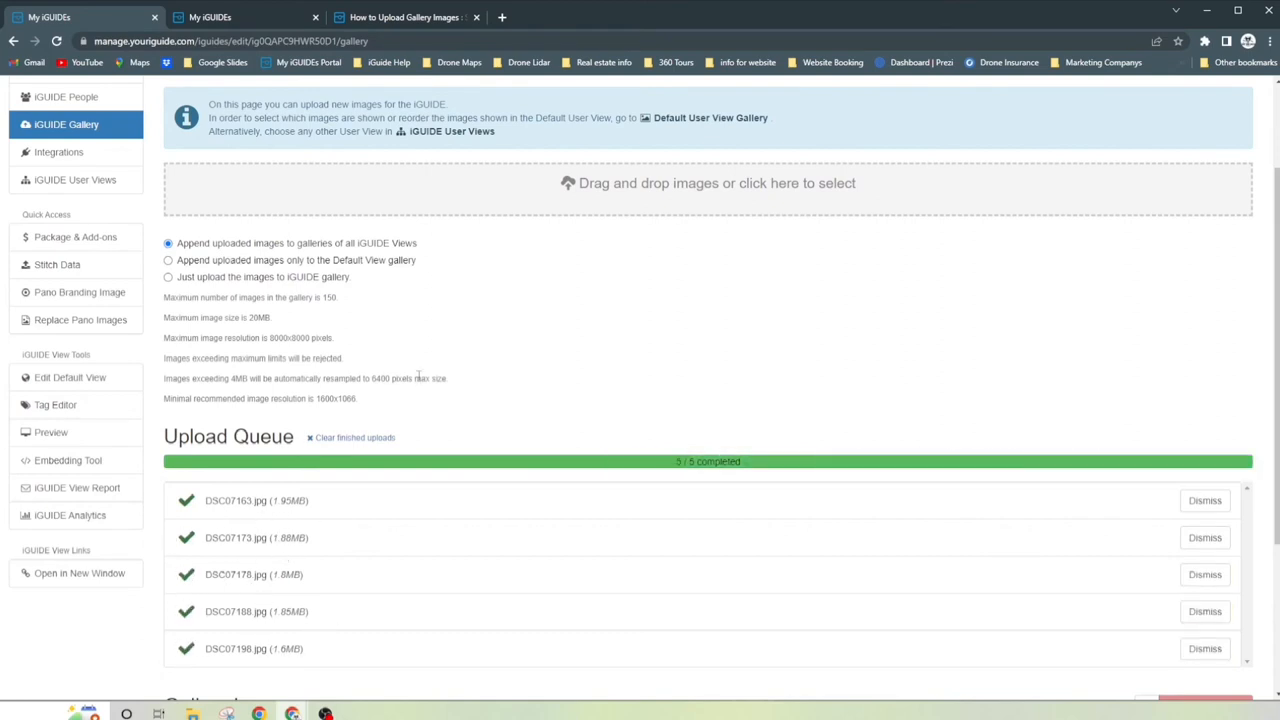
- Scroll down to the completed Upload Queue and the five gallery thumbnails
scroll("down", 3)
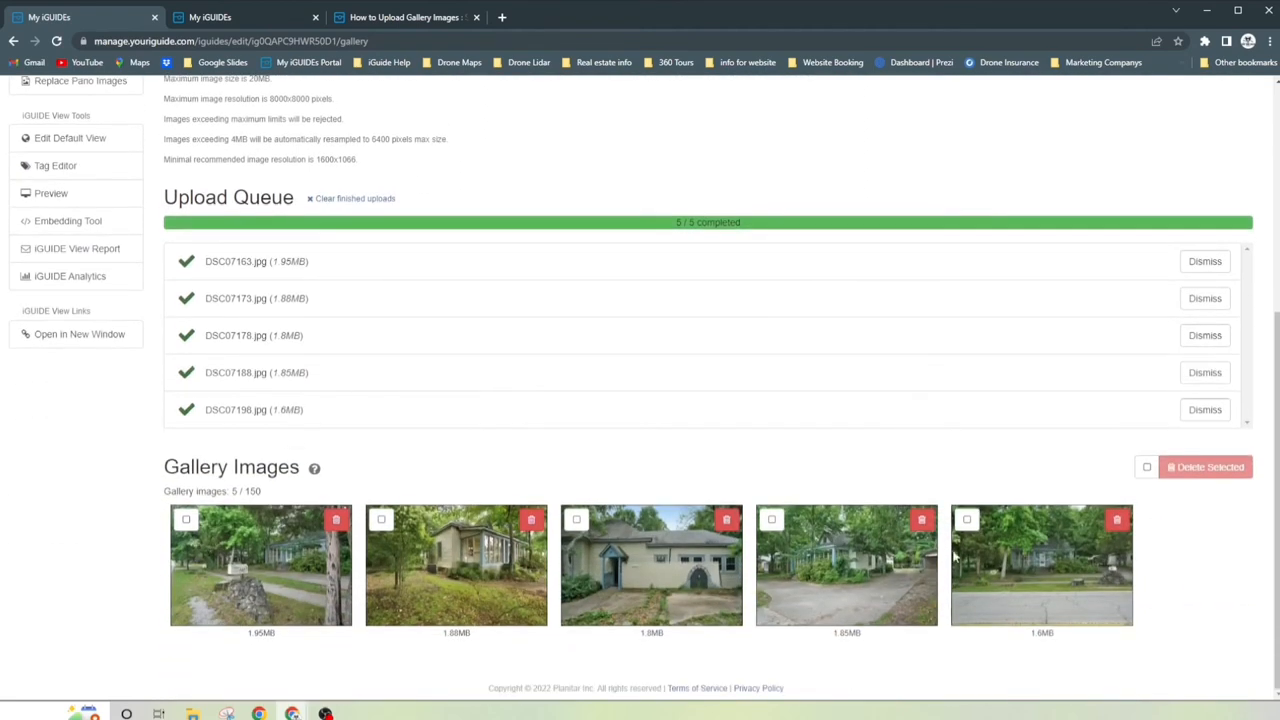
mouse_move(283, 585)
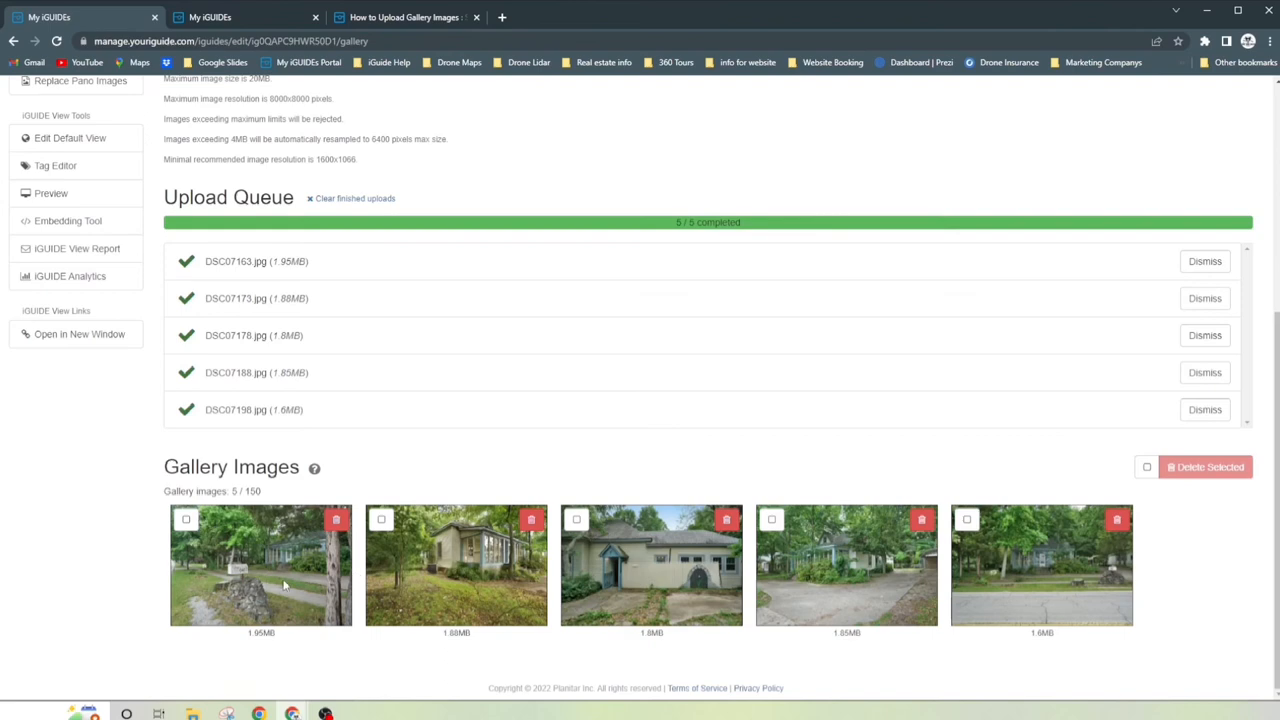
mouse_move(583, 592)
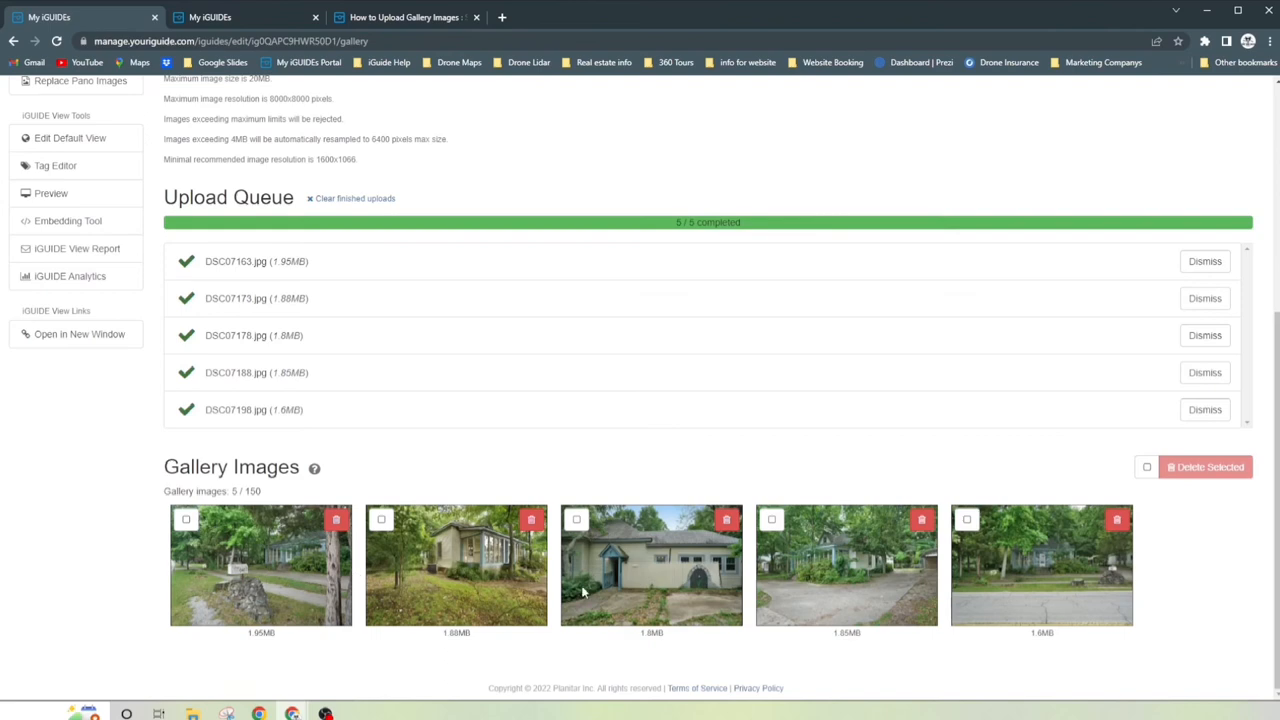
mouse_move(558, 585)
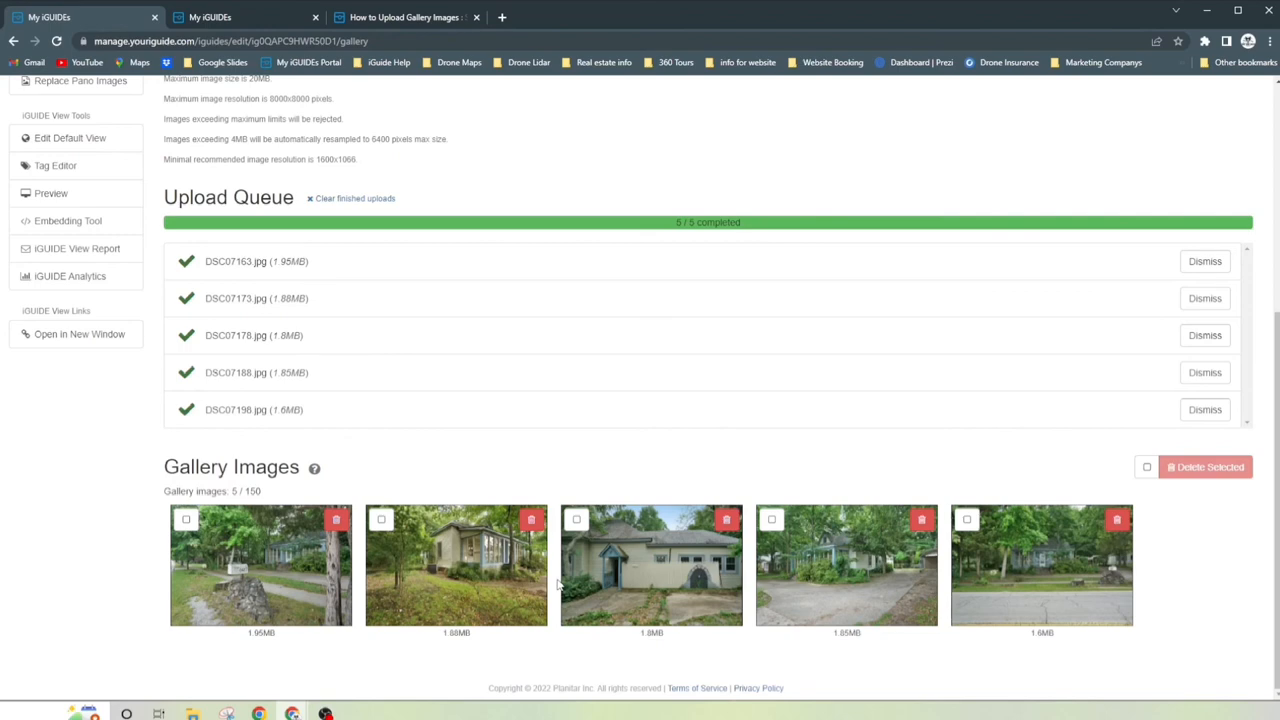
mouse_move(776, 521)
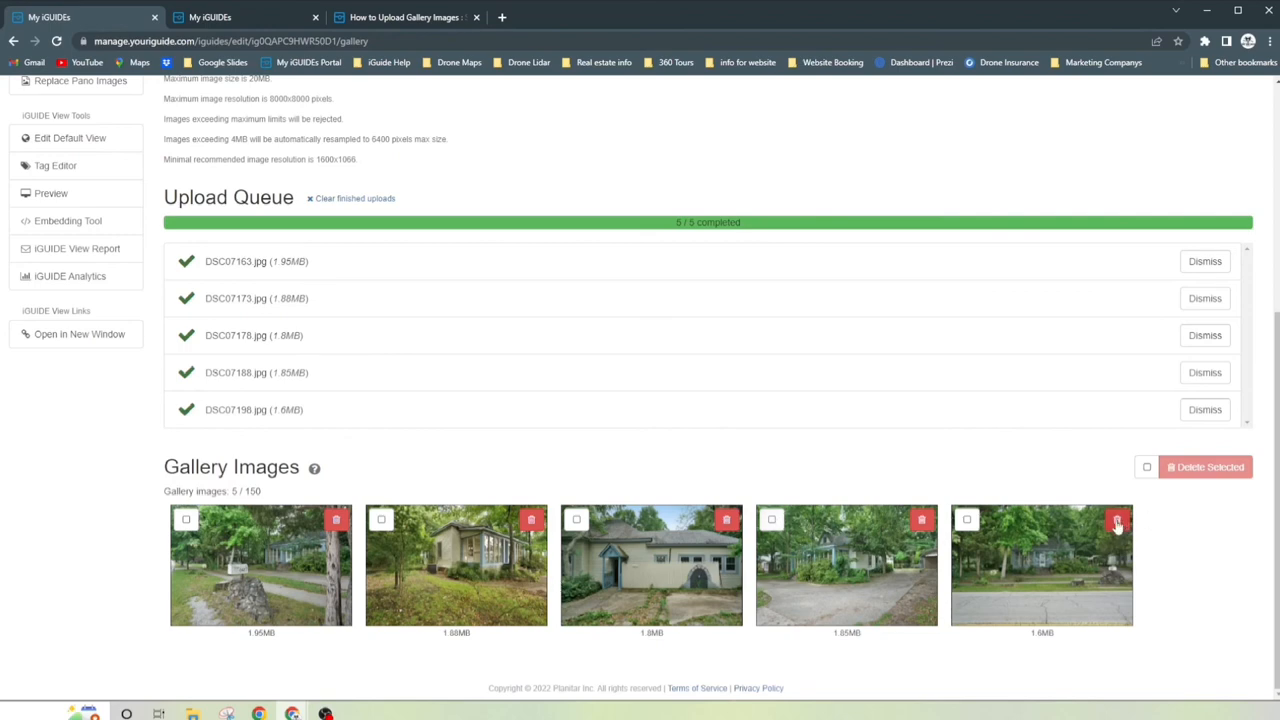
- Delete the 1.6MB photo, then the 1.88MB and 1.85MB photos together
left_click(1117, 522)
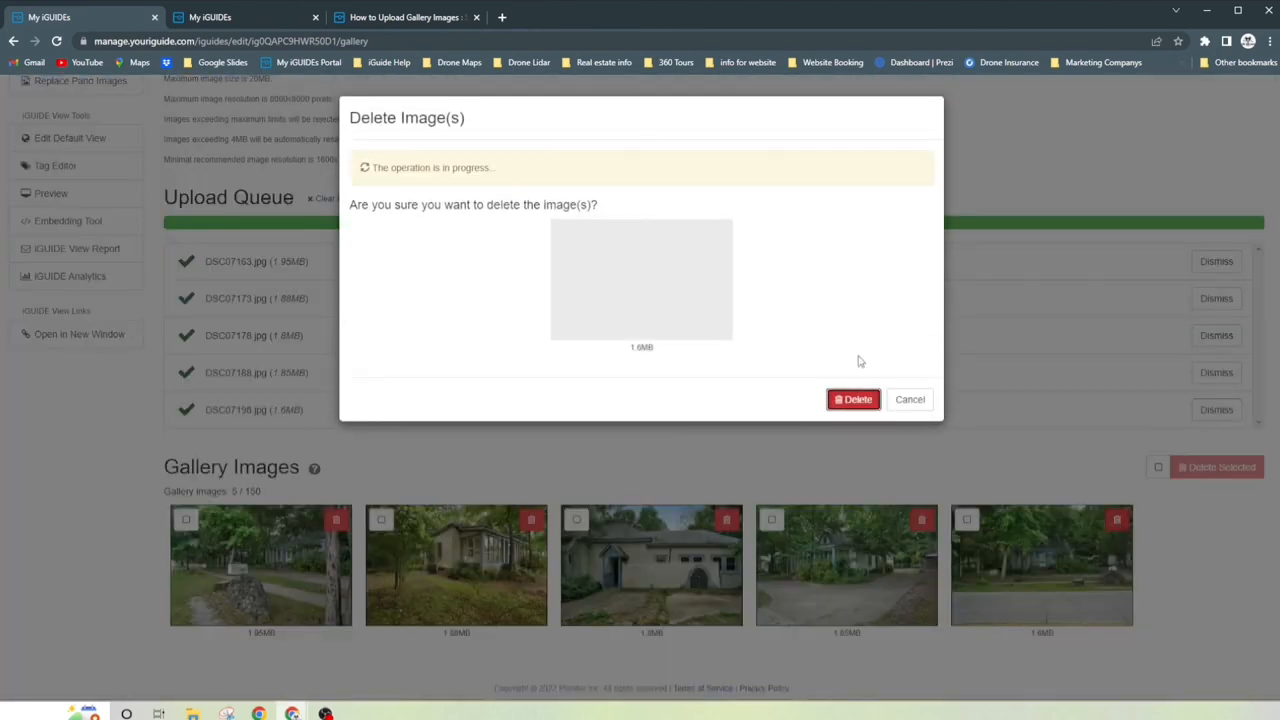
left_click(852, 399)
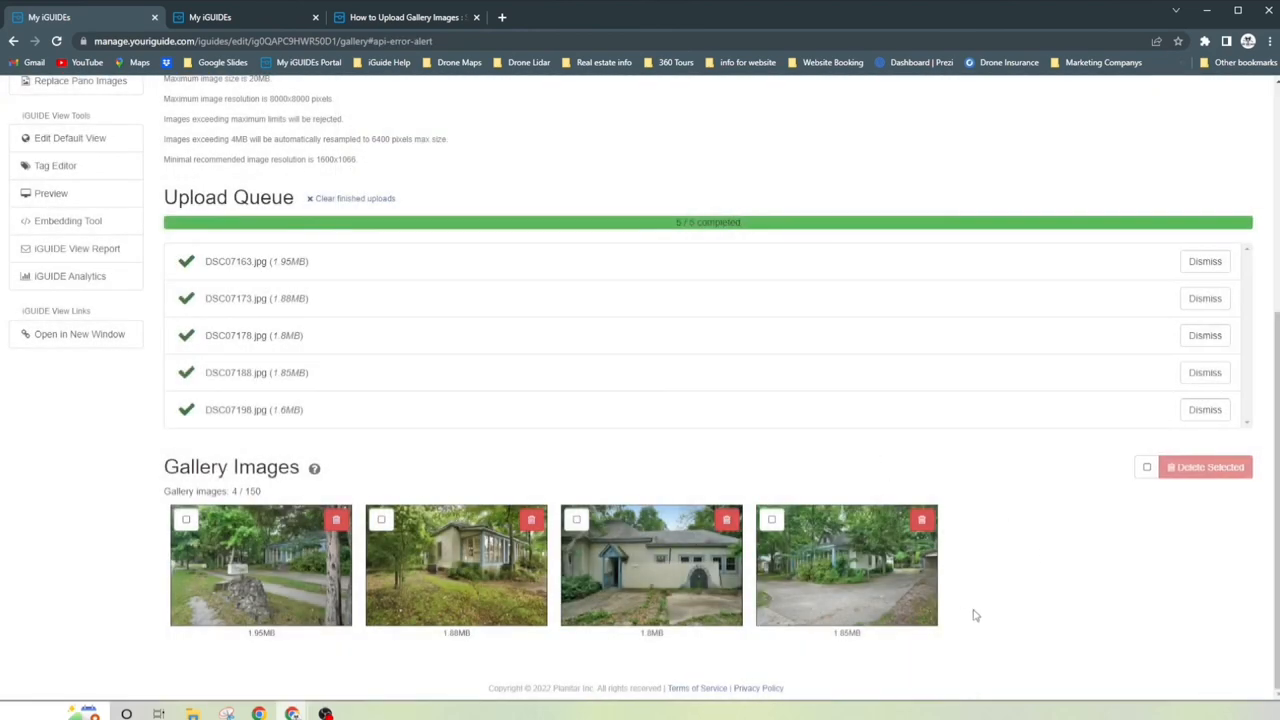
left_click(771, 519)
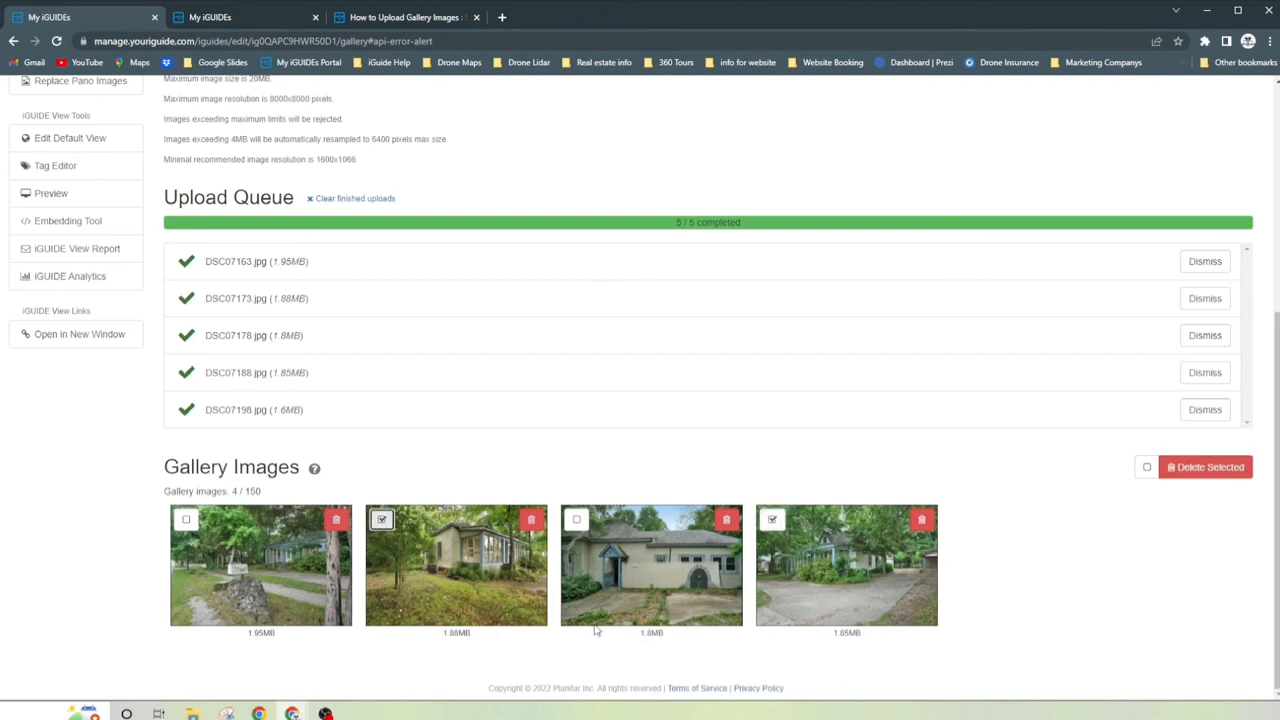
mouse_move(1210, 467)
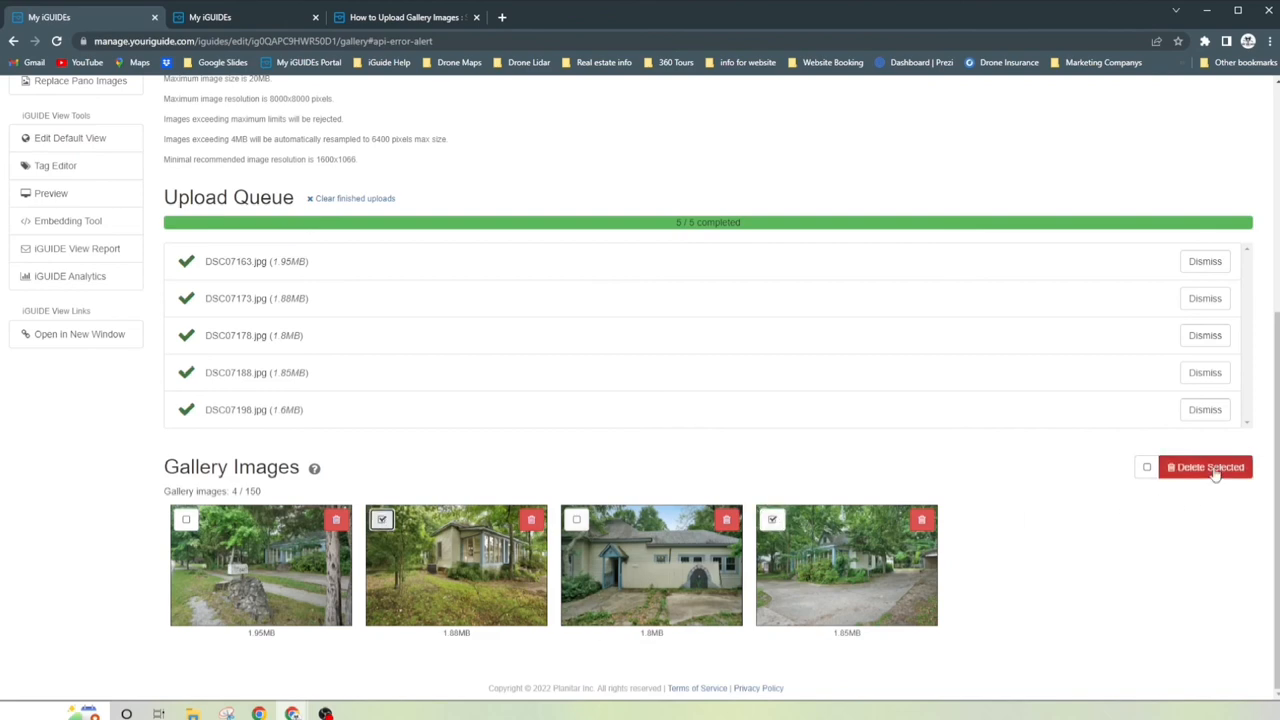
left_click(1205, 467)
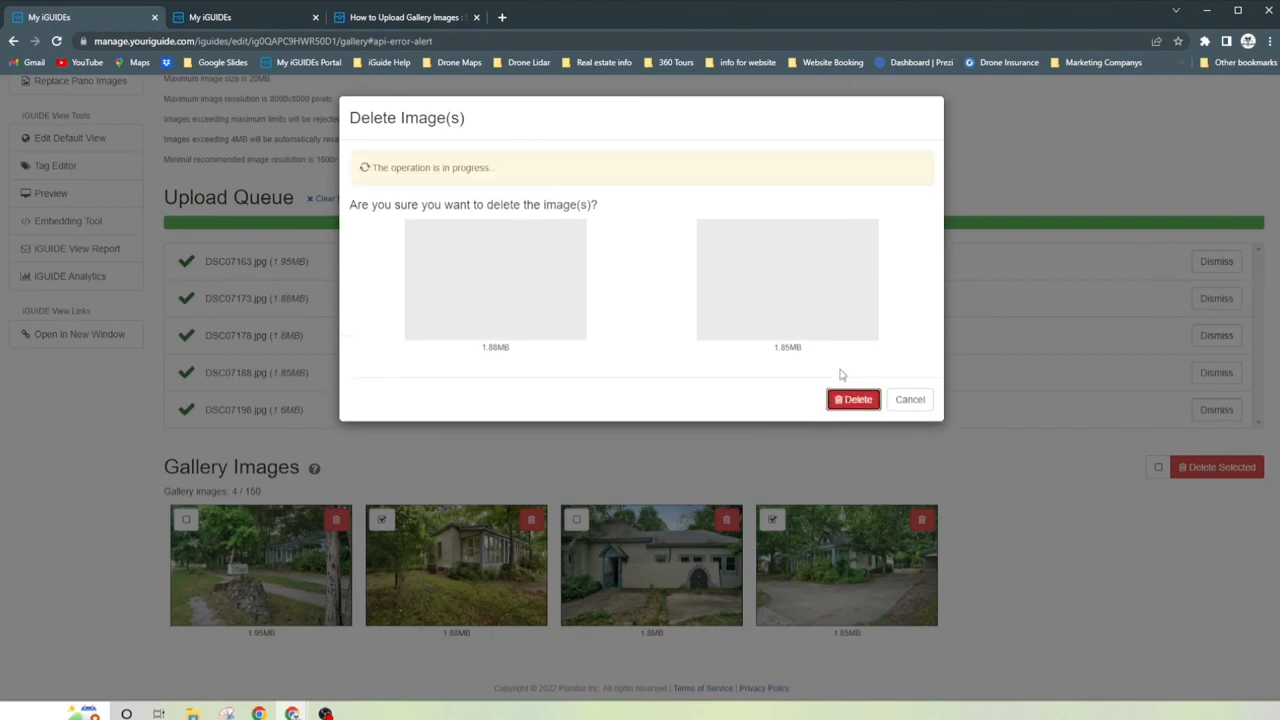
left_click(853, 399)
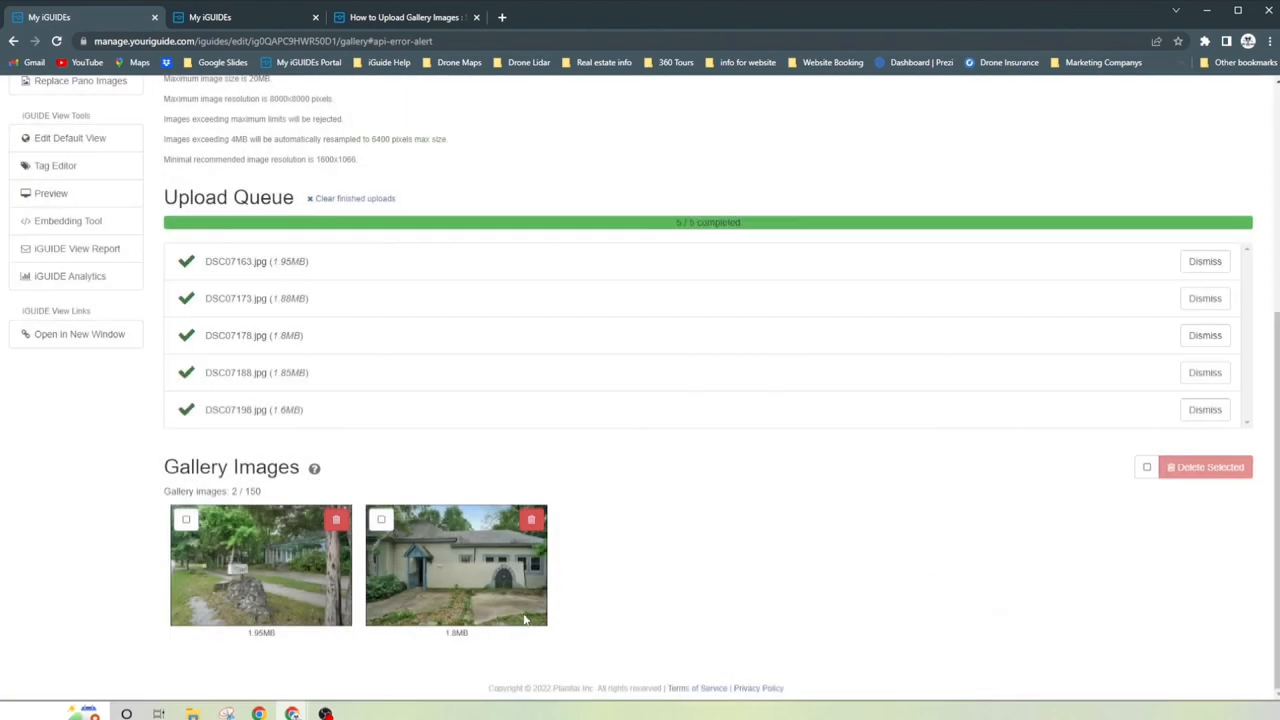